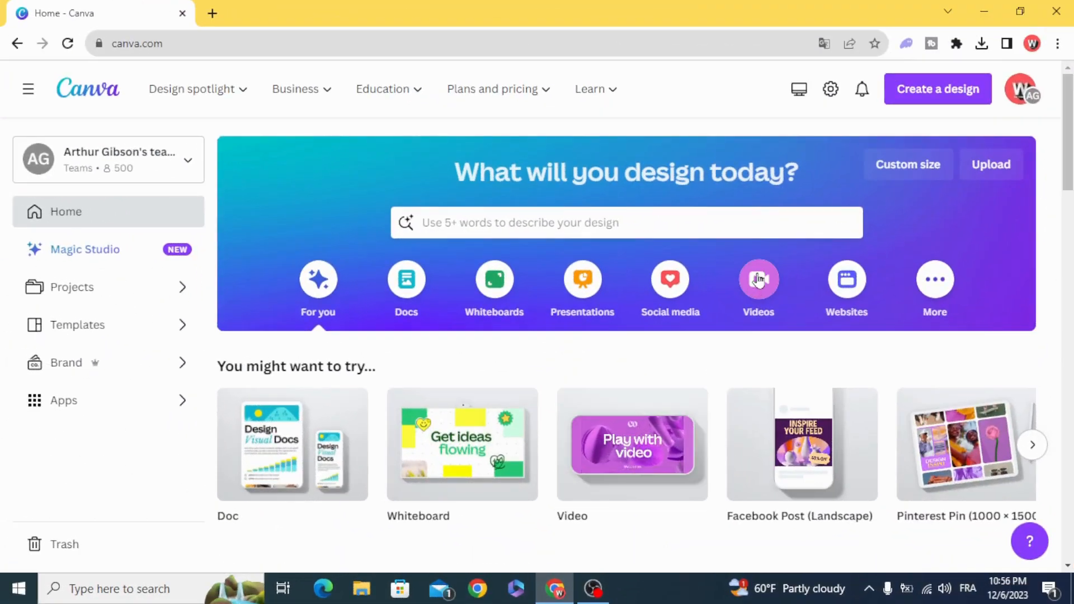
Open a new blank 5-second video design from the Videos category on the home page.
{"action": "left_click", "coordinate": [757, 278]}
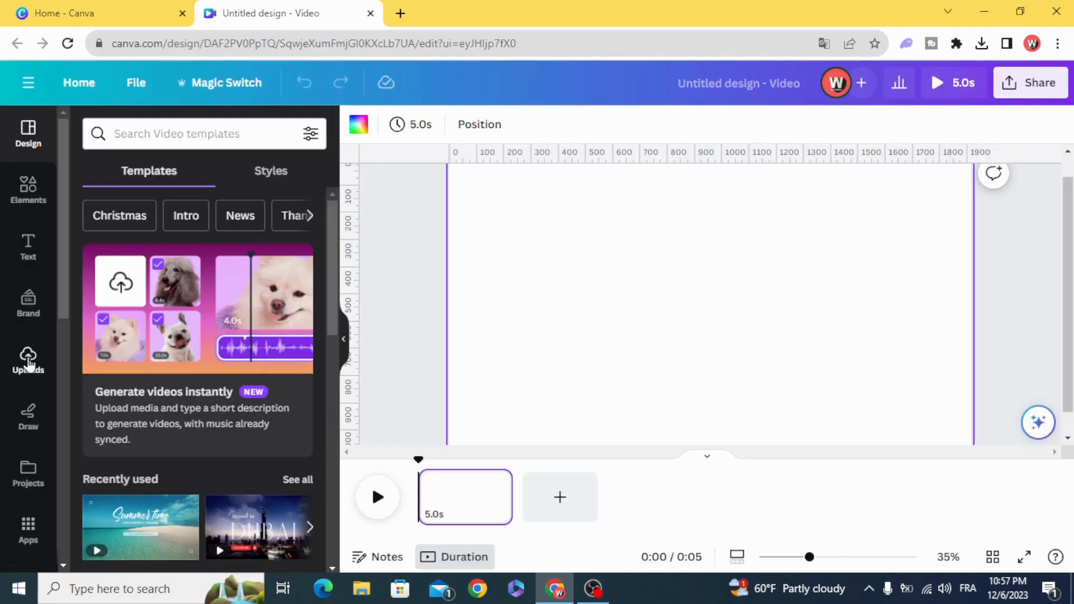
Set the uploaded lake aerial clip as the first page's full background.
{"action": "left_click", "coordinate": [28, 359]}
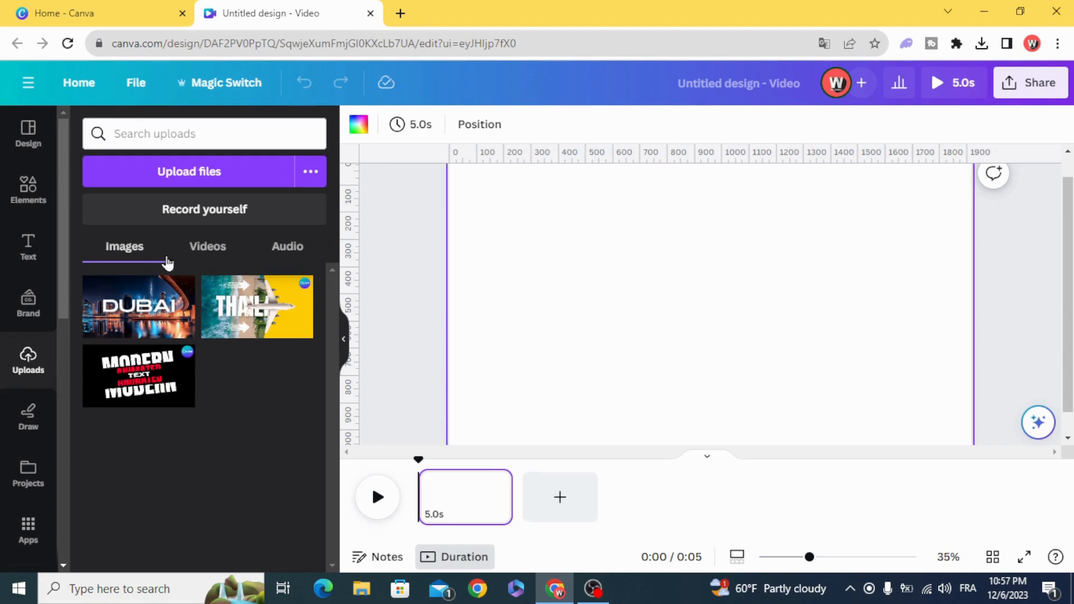
{"action": "left_click", "coordinate": [207, 246]}
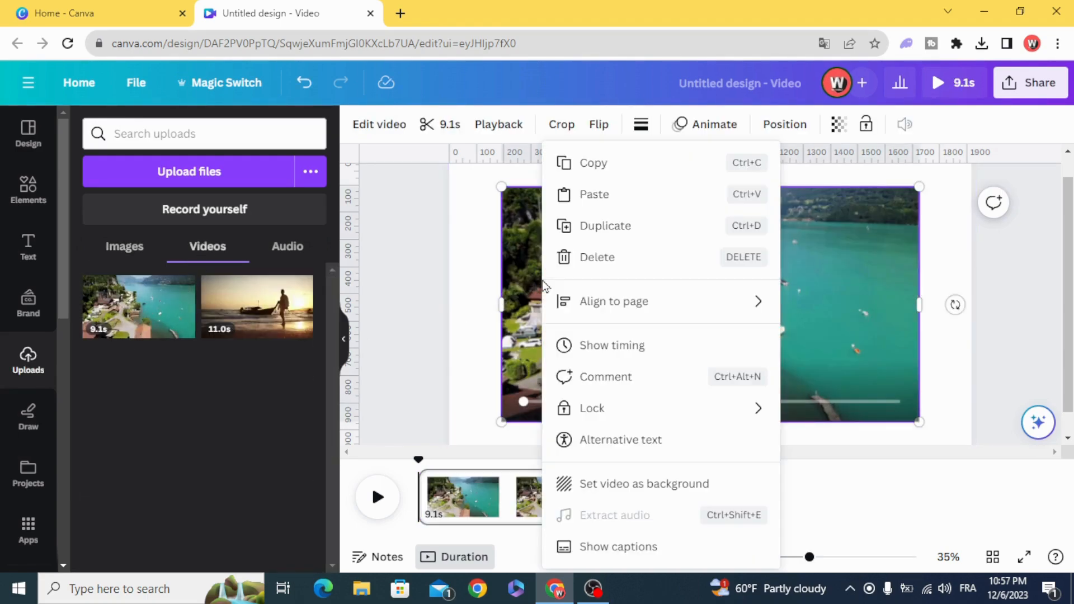
{"action": "mouse_move", "coordinate": [681, 489]}
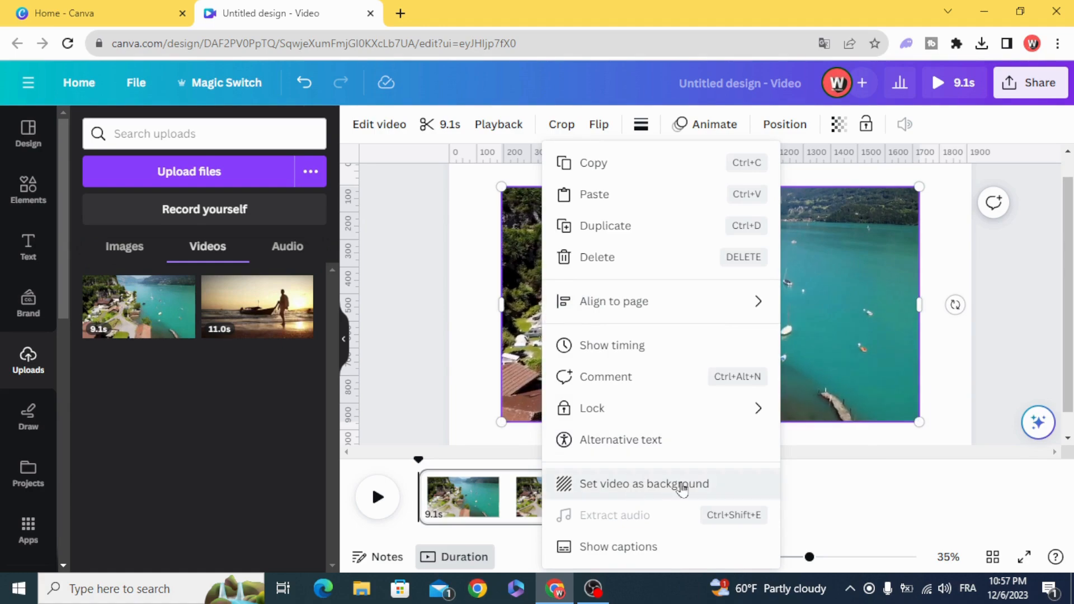
{"action": "left_click", "coordinate": [641, 483]}
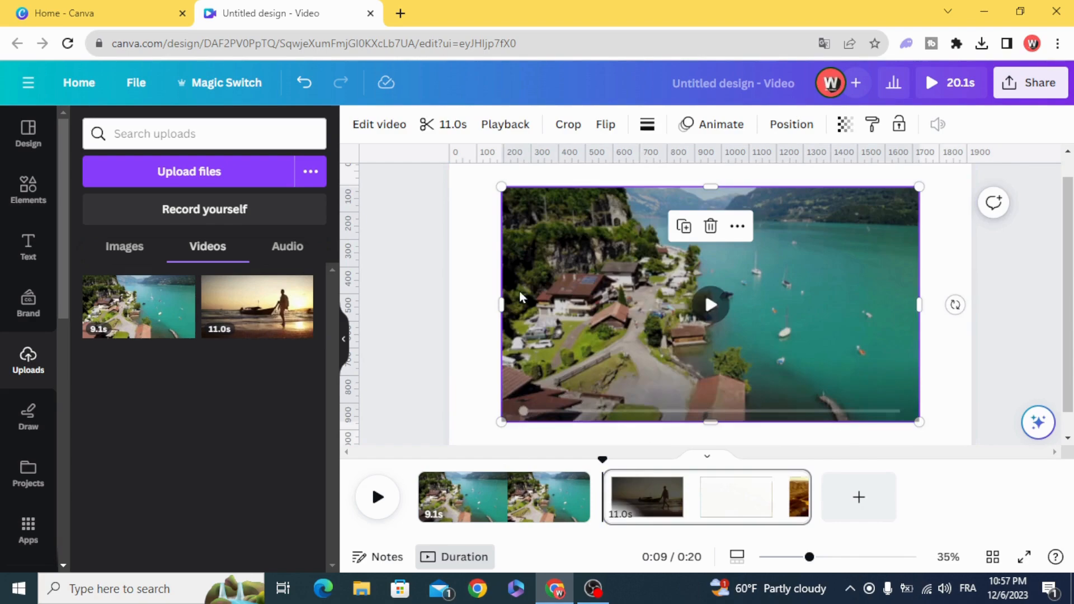
Set the sunset beach clip as the second page's background and add a blank third page.
{"action": "right_click", "coordinate": [710, 305]}
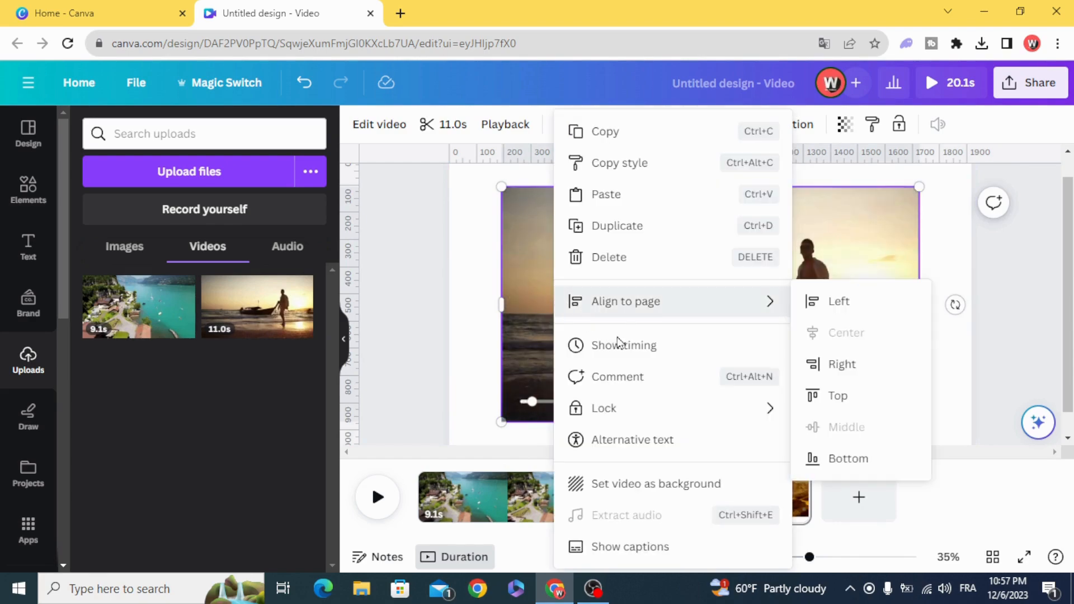
{"action": "left_click", "coordinate": [705, 497]}
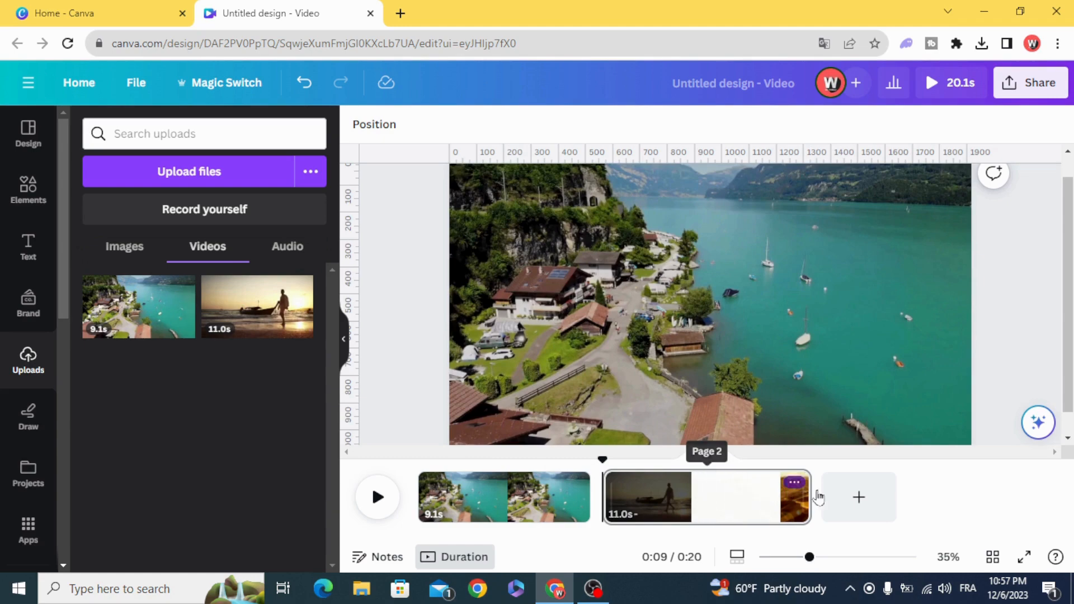
{"action": "left_click", "coordinate": [858, 497]}
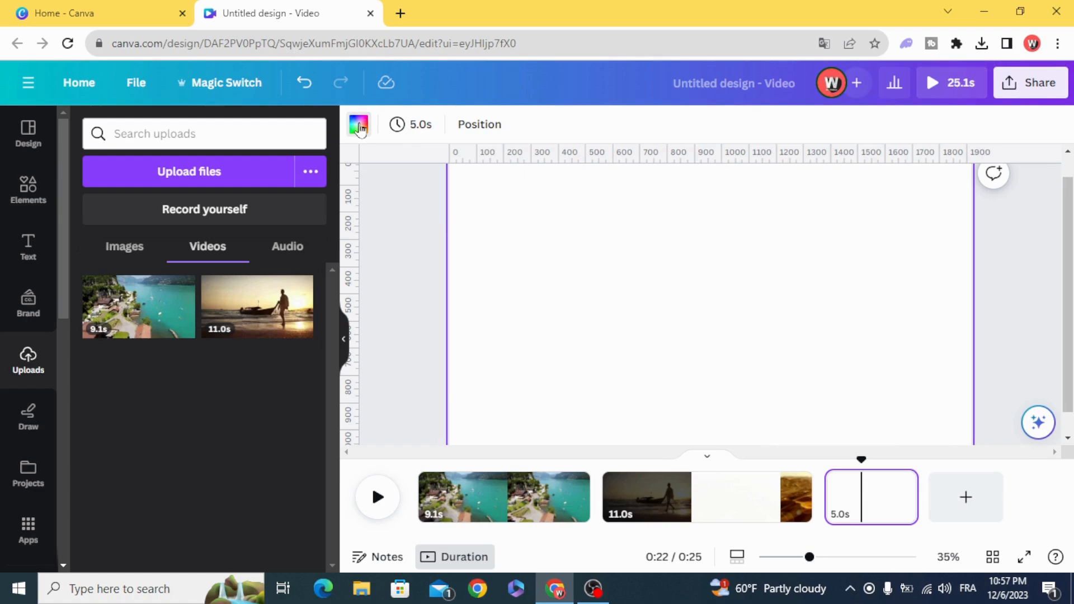
Make the blank page solid black between the two clips and trim it to 1.2 seconds.
{"action": "left_click", "coordinate": [358, 125]}
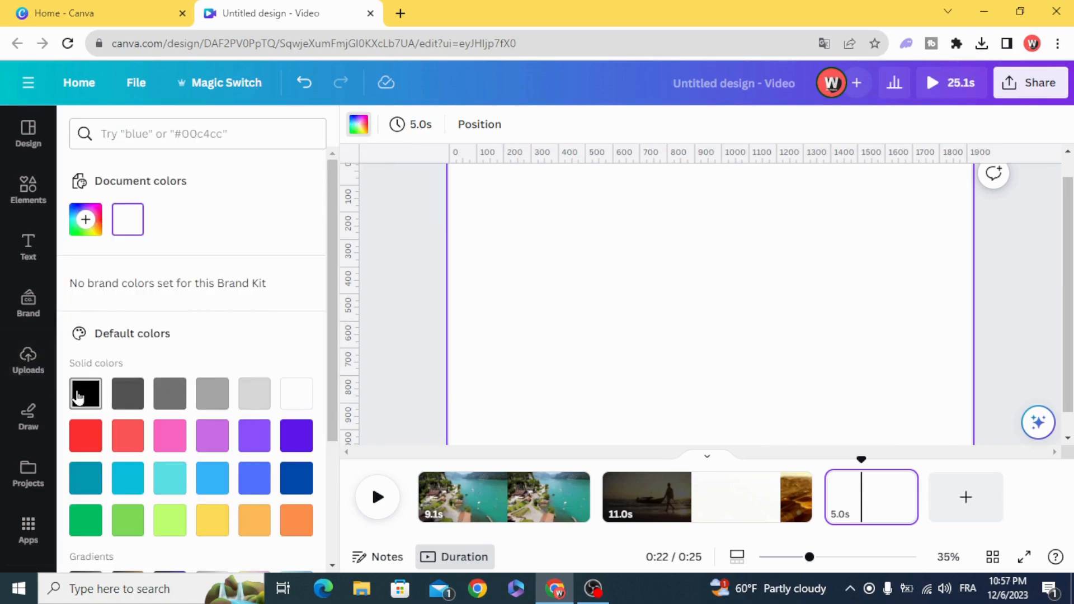
{"action": "left_click", "coordinate": [86, 394]}
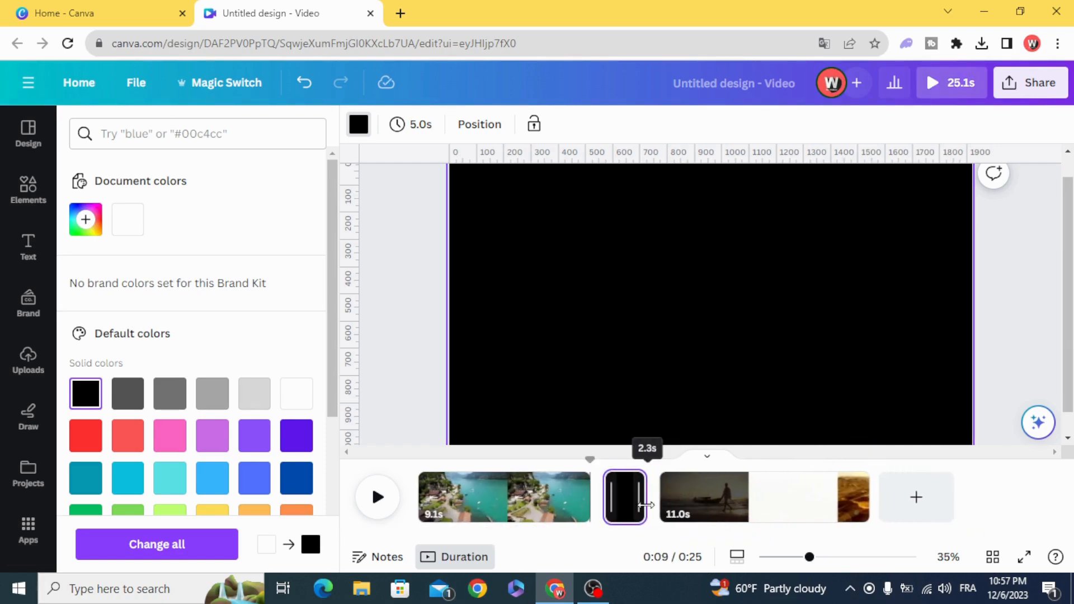
{"action": "left_click_drag", "start_coordinate": [646, 498], "coordinate": [641, 498]}
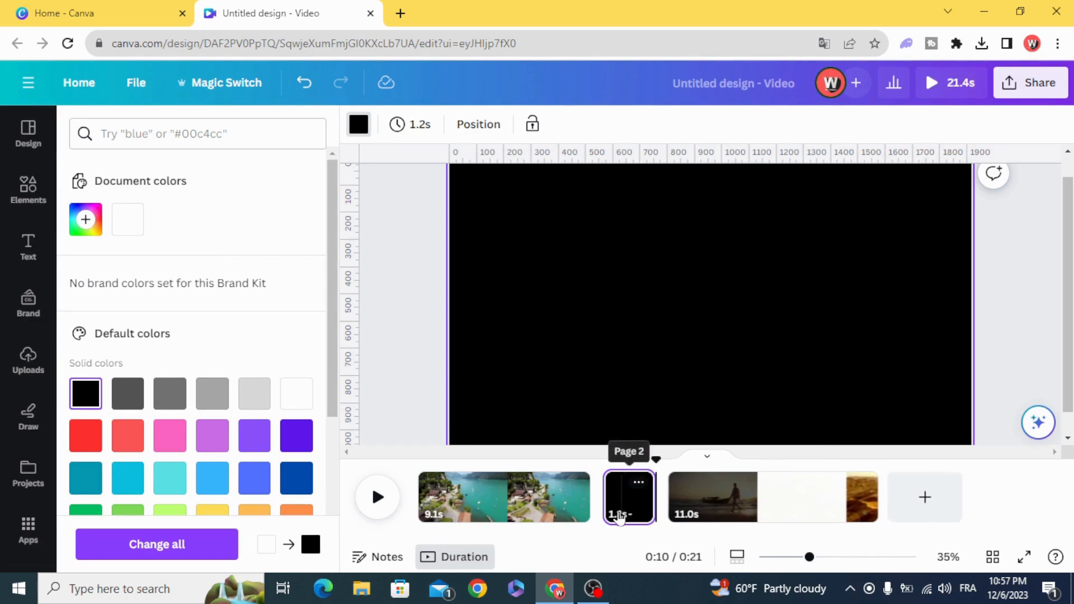
{"action": "left_click", "coordinate": [504, 496]}
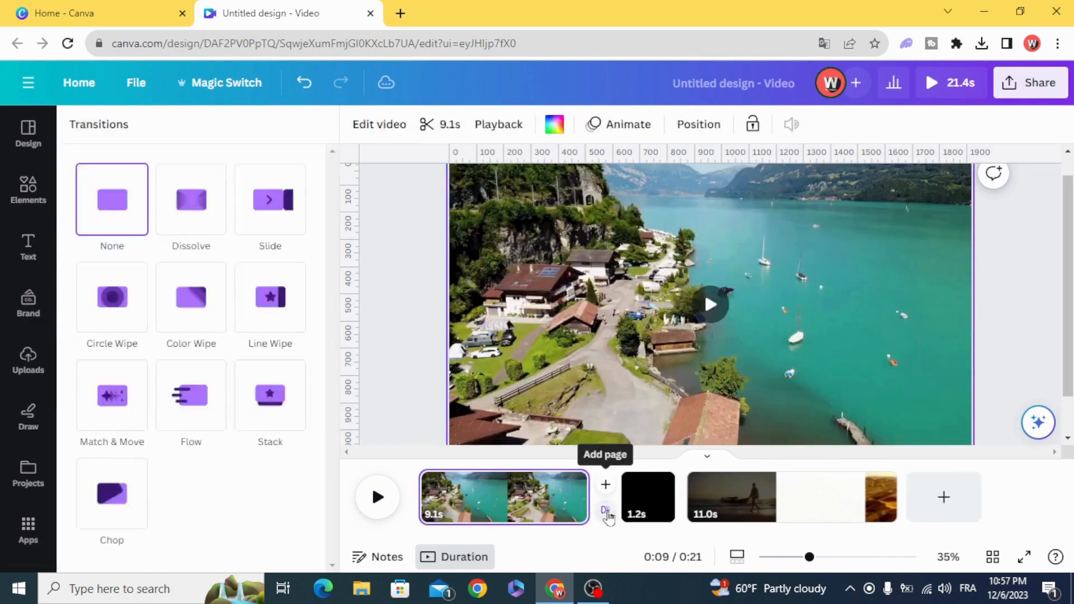
Add Match & Move transitions before and after the black page, each under a second long.
{"action": "left_click", "coordinate": [111, 298]}
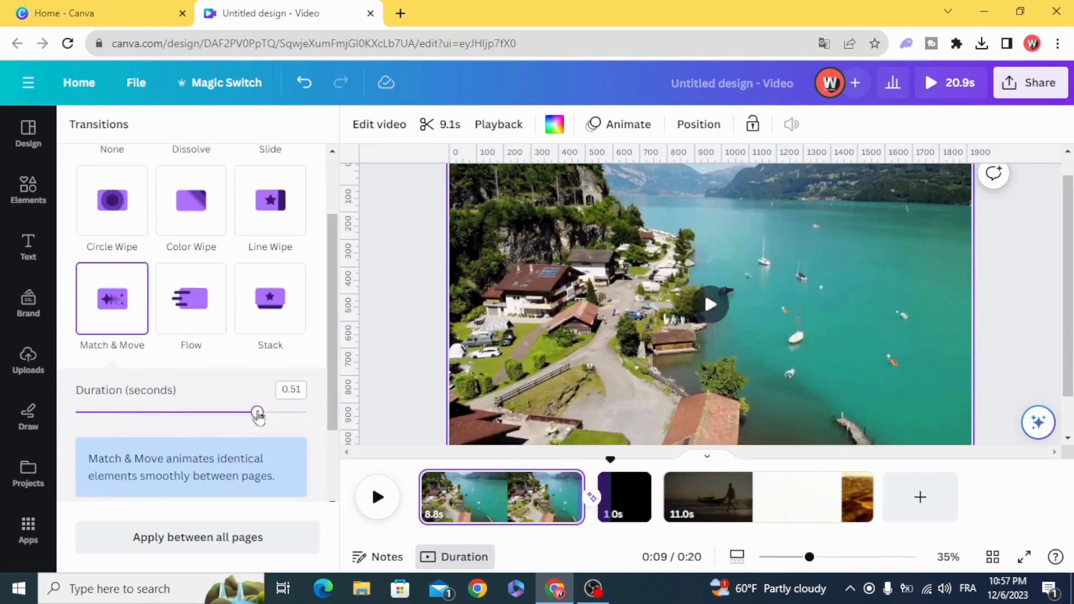
{"action": "left_click_drag", "start_coordinate": [259, 411], "coordinate": [304, 412]}
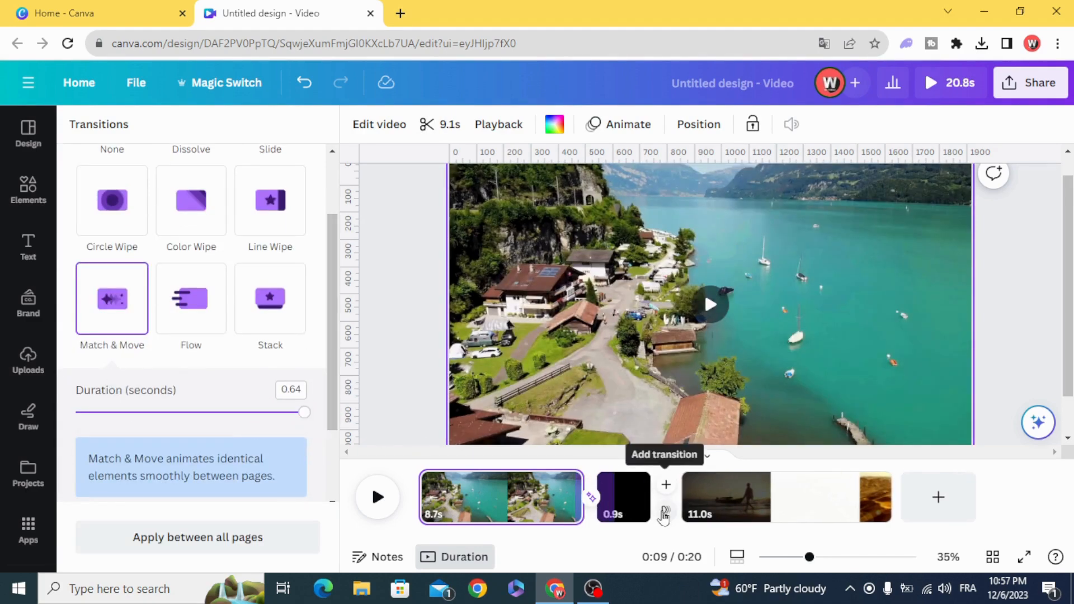
{"action": "left_click_drag", "start_coordinate": [305, 412], "coordinate": [254, 412]}
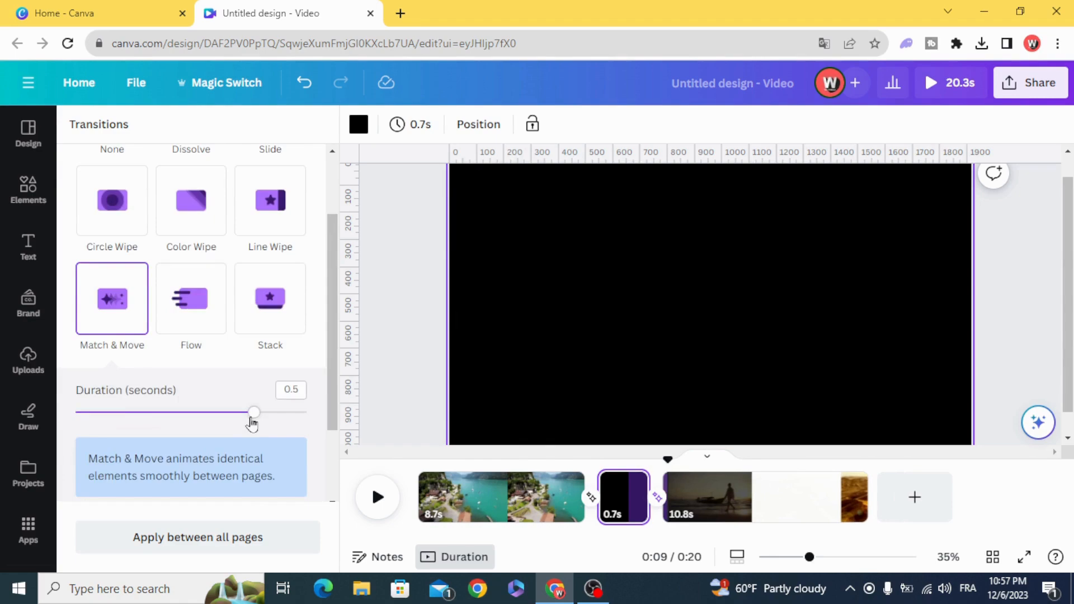
{"action": "left_click_drag", "start_coordinate": [254, 411], "coordinate": [229, 475]}
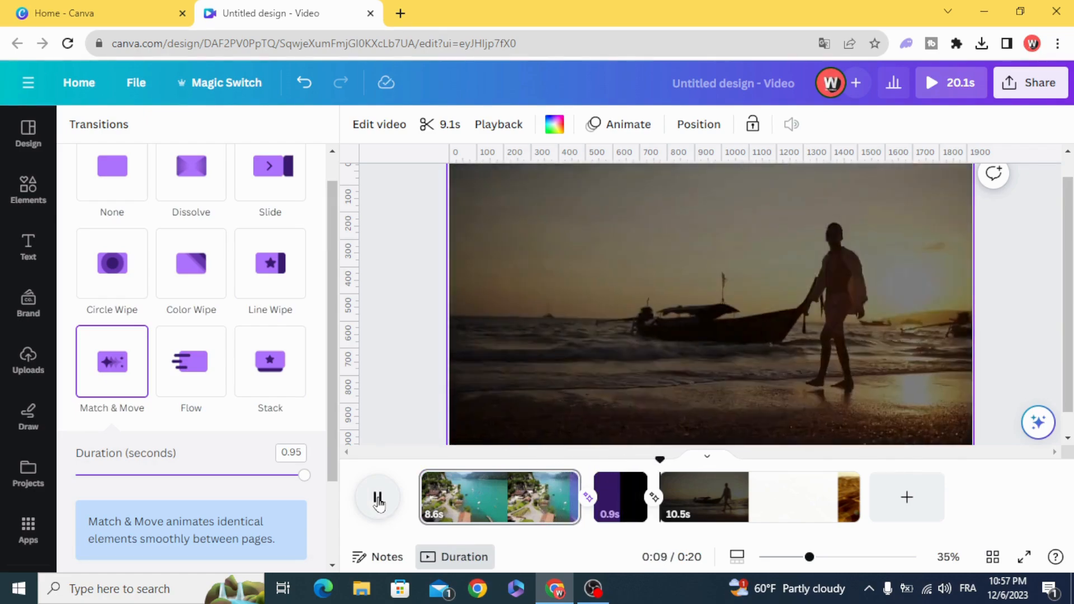
{"action": "left_click", "coordinate": [620, 497]}
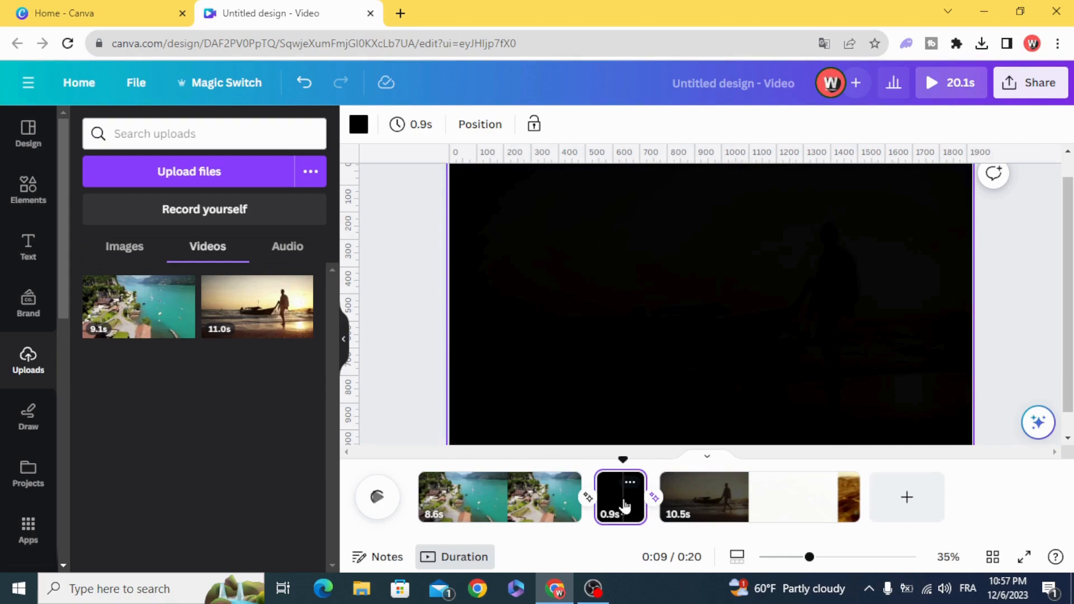
{"action": "left_click", "coordinate": [358, 124]}
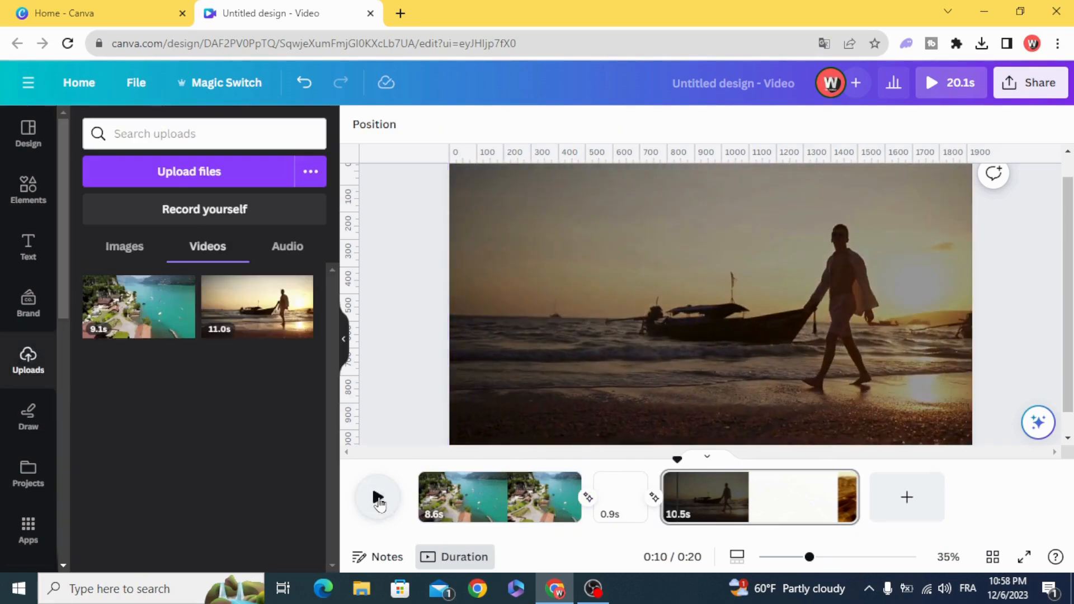
{"action": "left_click", "coordinate": [376, 497]}
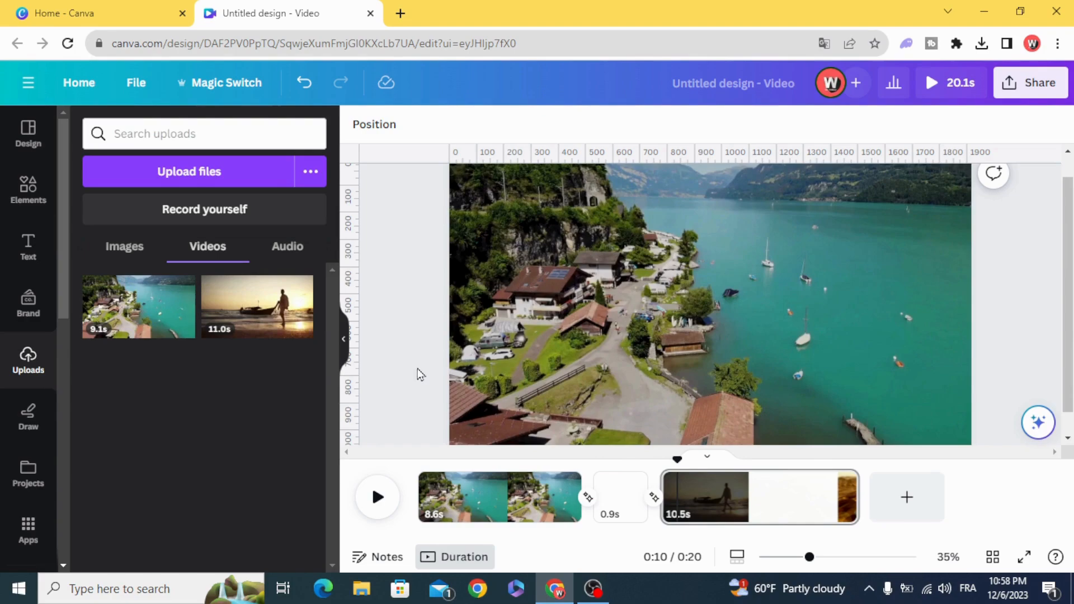